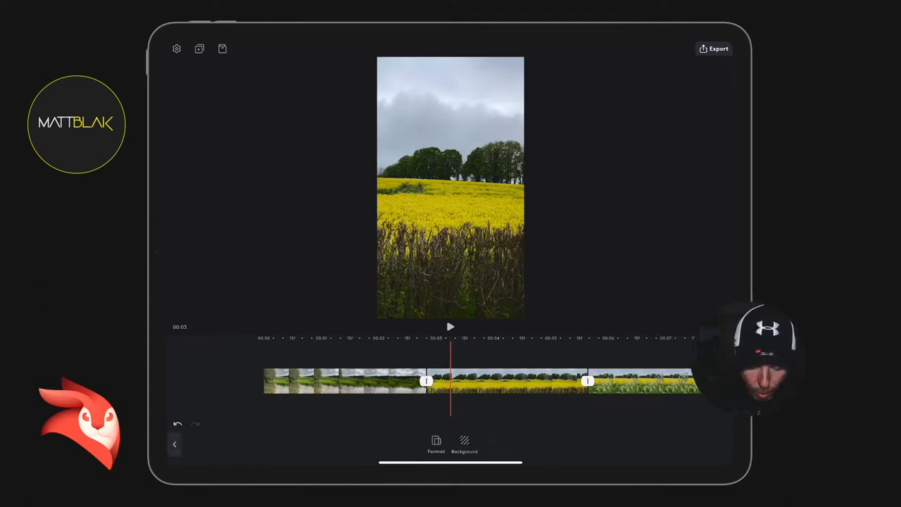
Switch the project canvas from portrait 9:16 to a square 1:1 format.
left_click(436, 444)
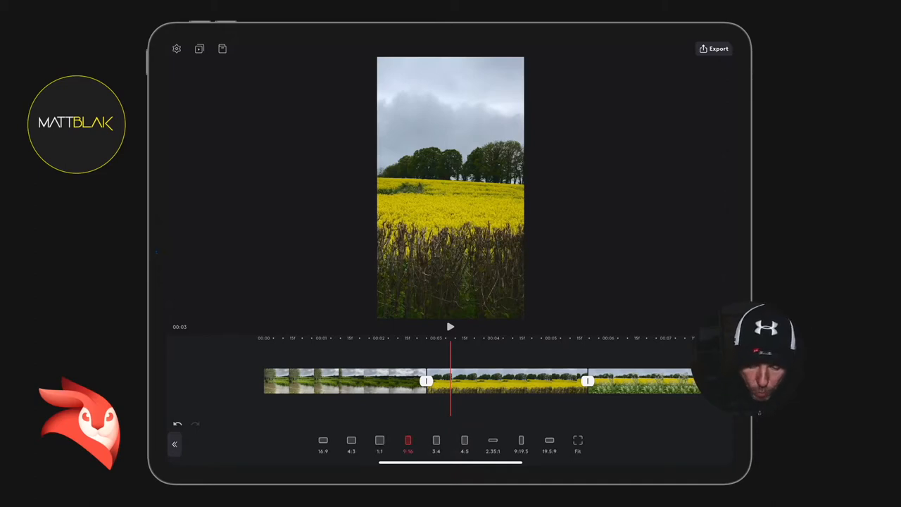
left_click(379, 440)
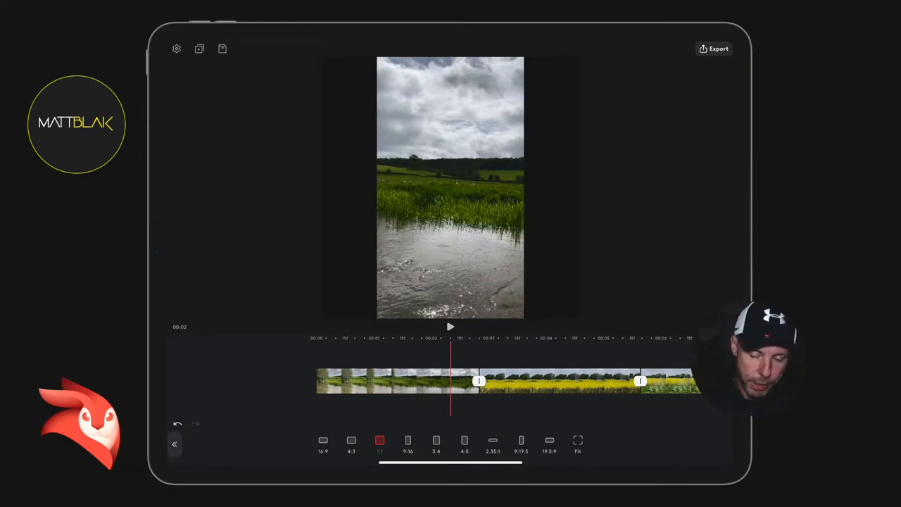
left_click(398, 381)
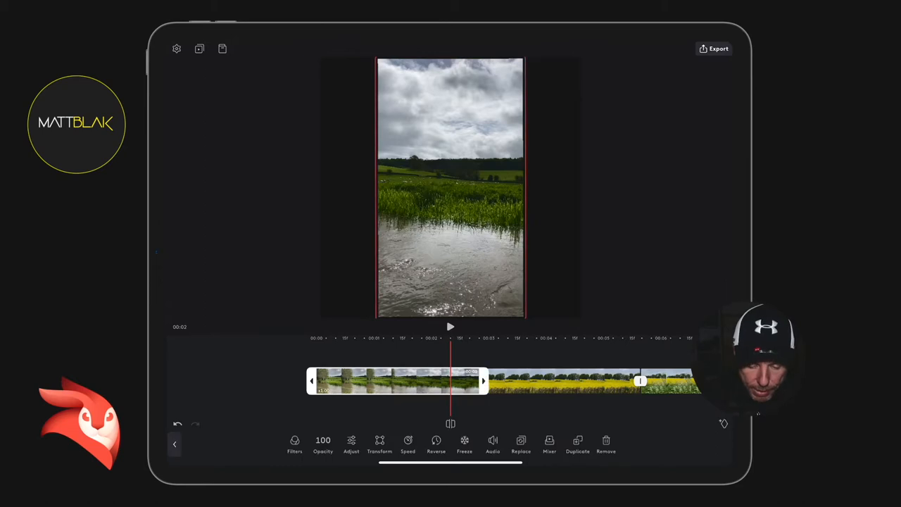
Add a Filter layer above the landscape clips in the timeline.
left_click(379, 445)
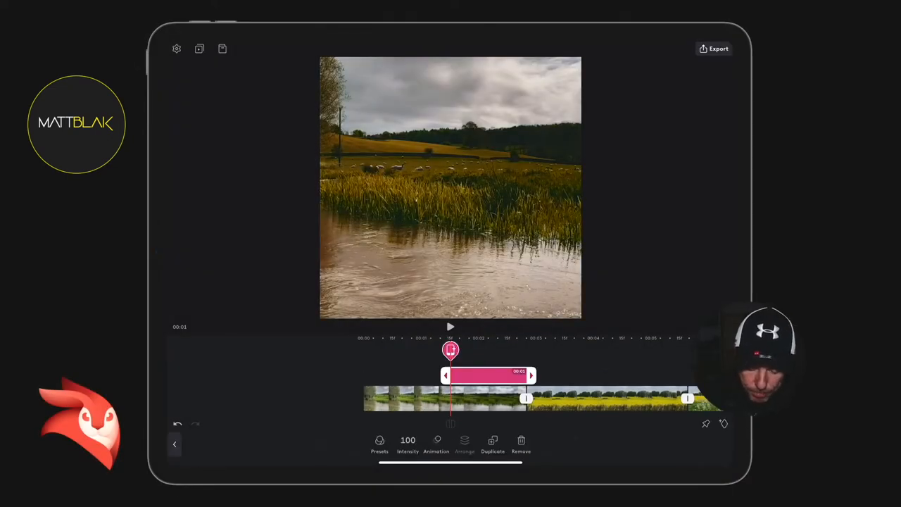
Extend the filter layer to the video's end and apply the RE3 preset at lower intensity.
left_click_drag(451, 350, 364, 350)
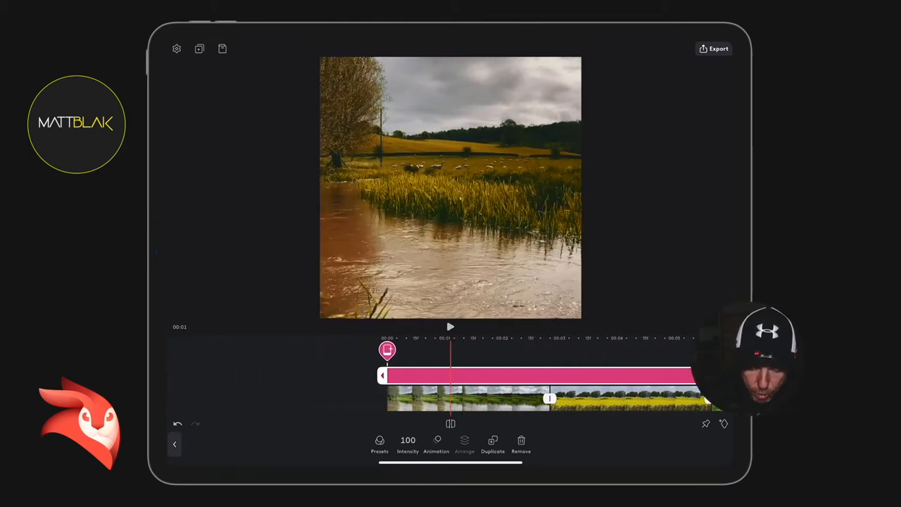
left_click(379, 444)
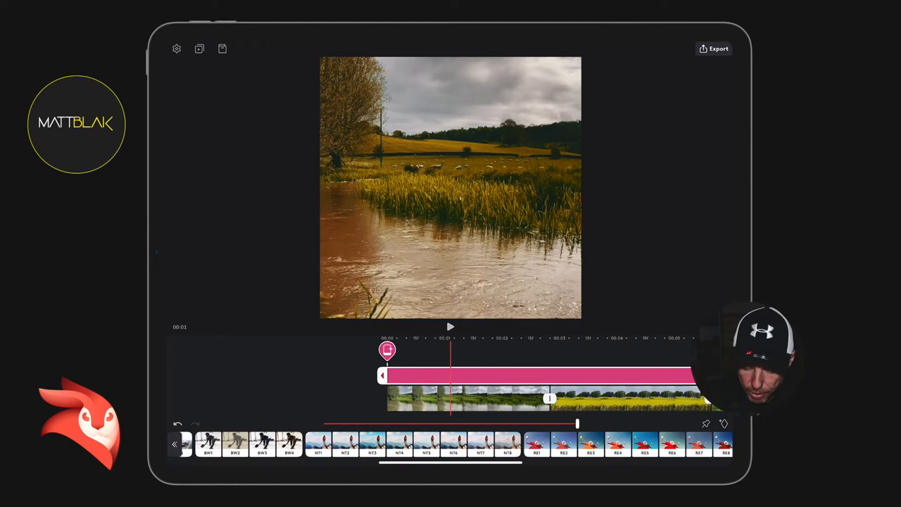
scroll("left", 3)
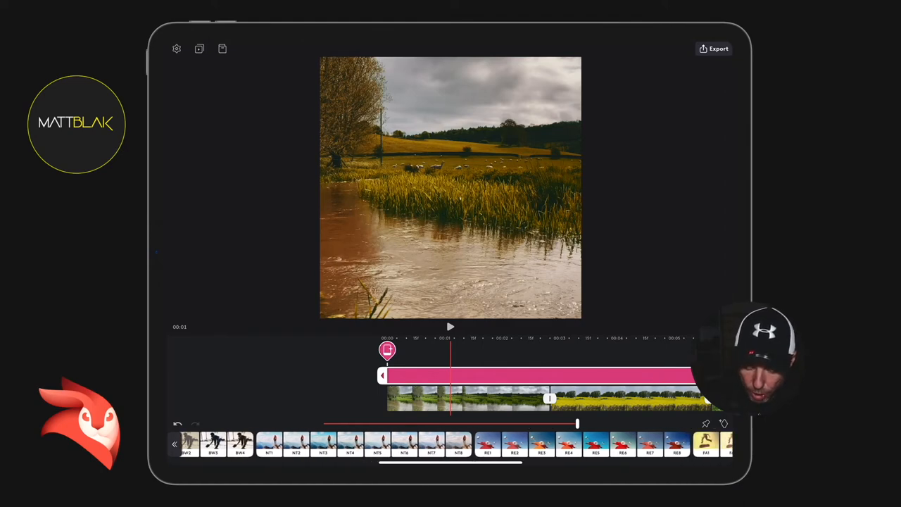
left_click(487, 444)
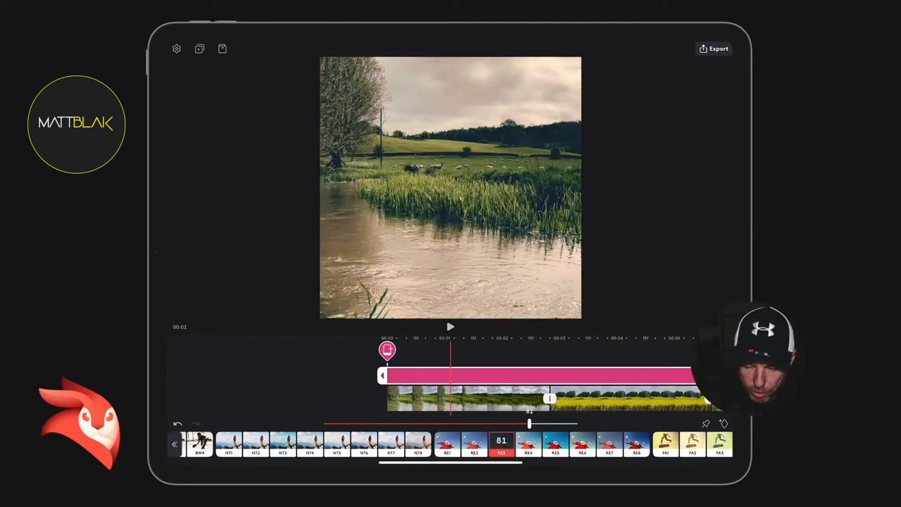
left_click_drag(529, 423, 469, 422)
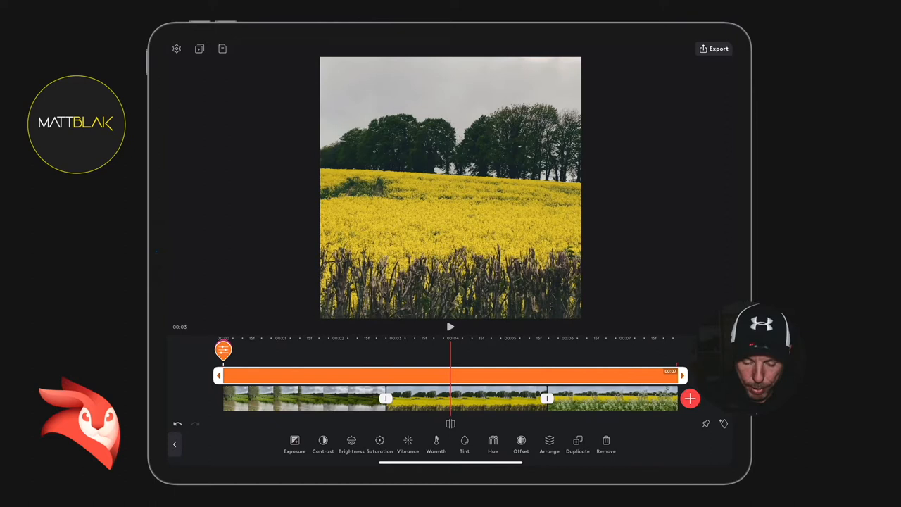
Nudge the adjustment layer's exposure slightly below zero for a darker image.
left_click(294, 443)
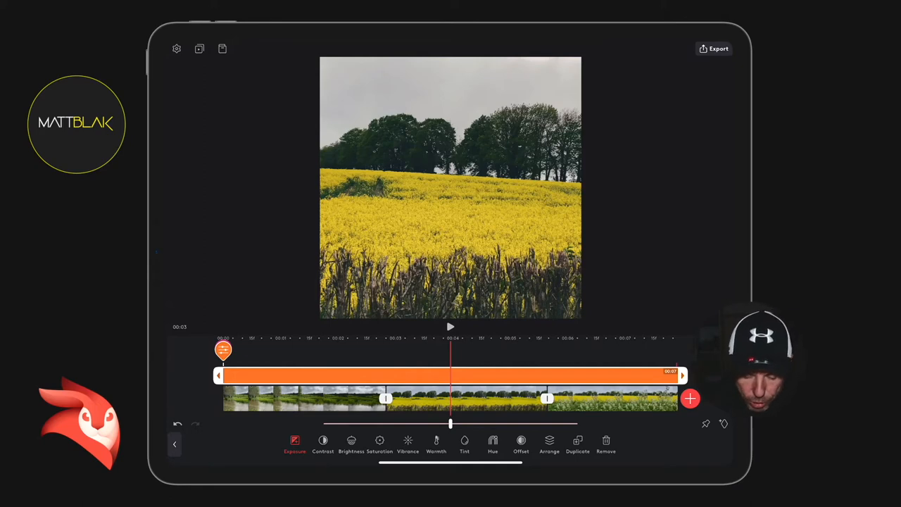
left_click_drag(450, 423, 472, 423)
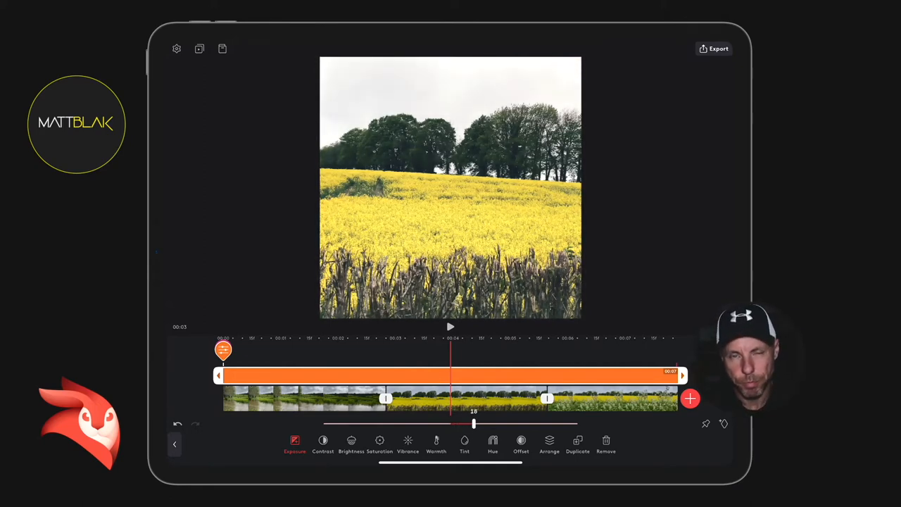
left_click_drag(473, 423, 444, 423)
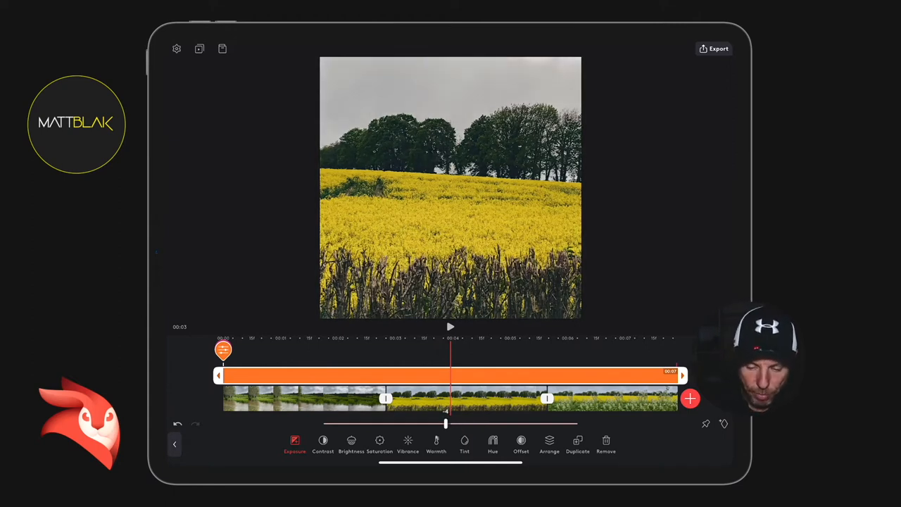
left_click_drag(444, 424, 438, 424)
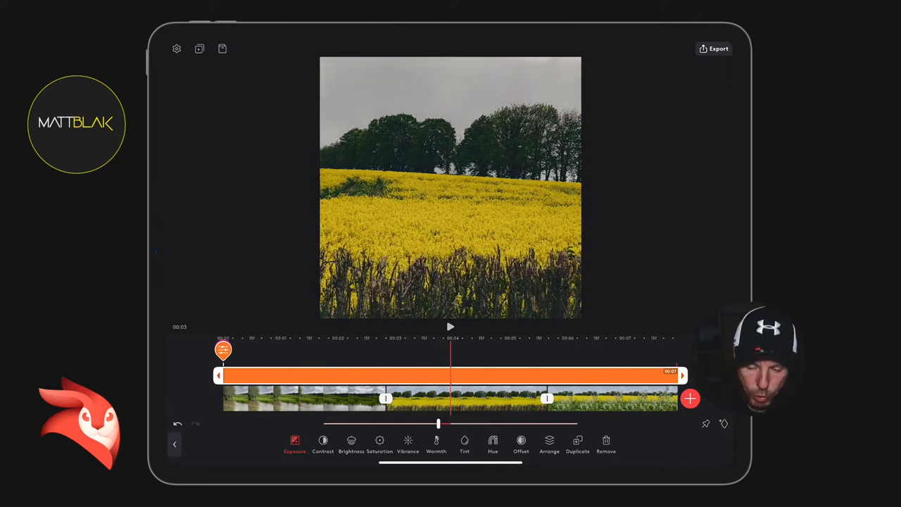
left_click(322, 443)
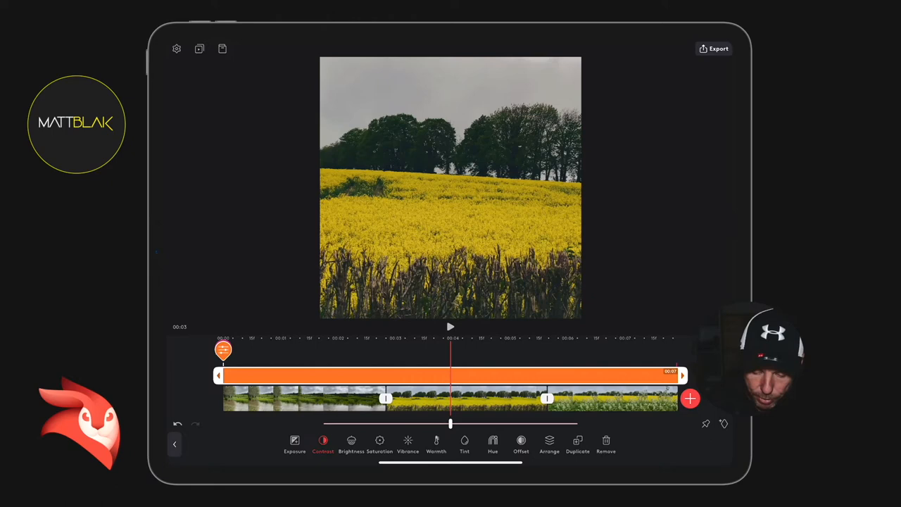
Raise the adjustment layer's contrast and boost its saturation.
left_click_drag(450, 423, 468, 423)
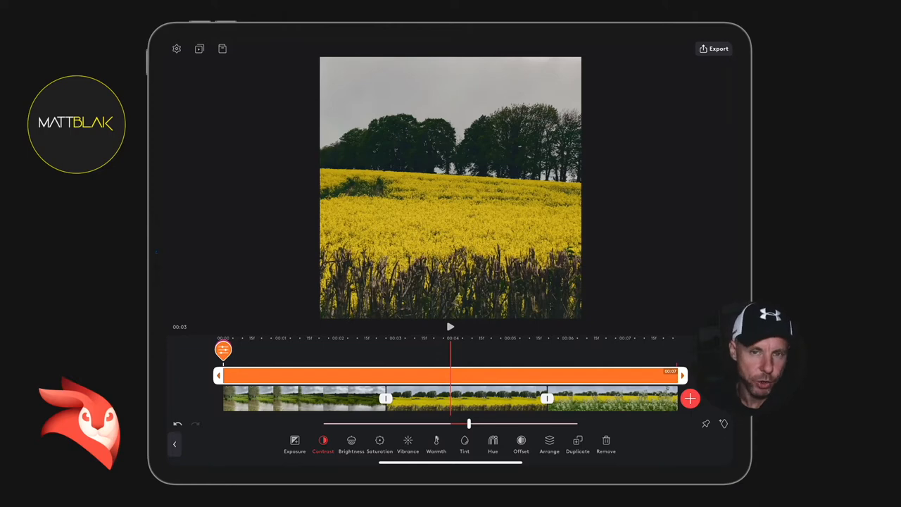
left_click(350, 443)
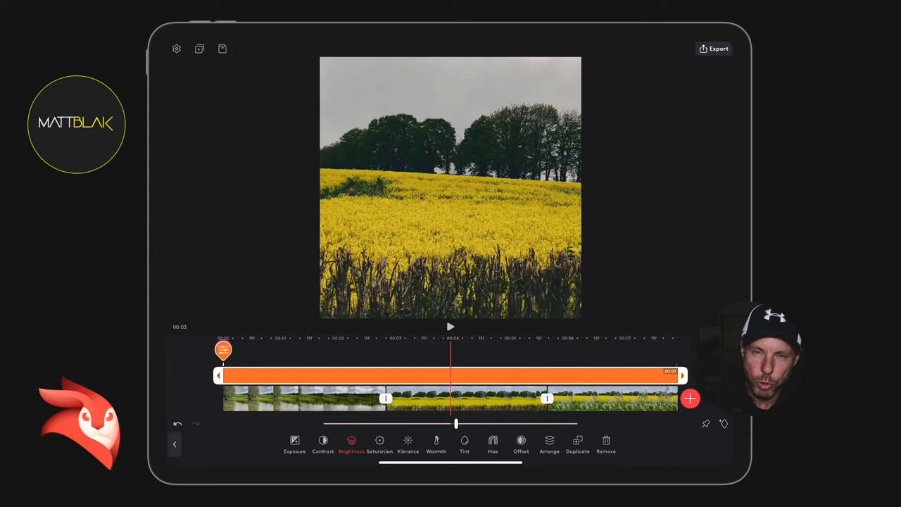
left_click(379, 443)
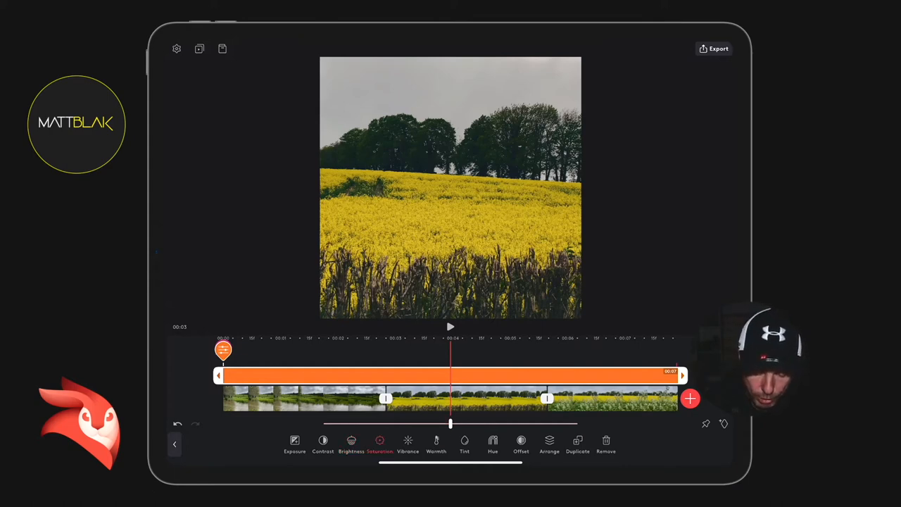
left_click_drag(450, 422, 464, 423)
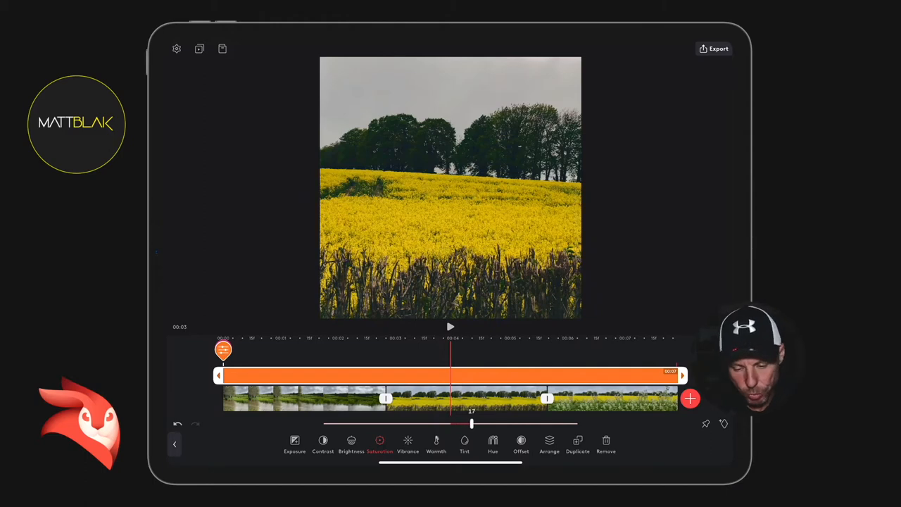
left_click_drag(471, 423, 460, 423)
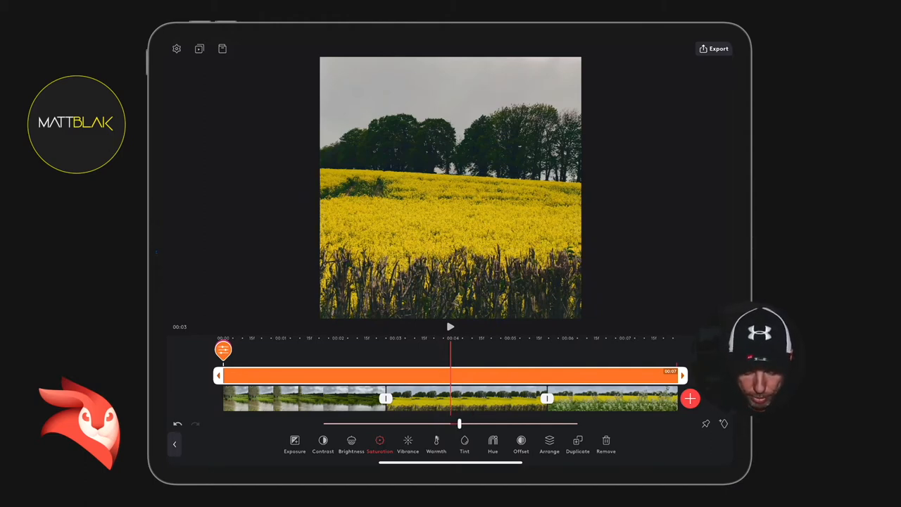
Lower the layer's offset to about -10 to darken the yellow field shot.
left_click(435, 443)
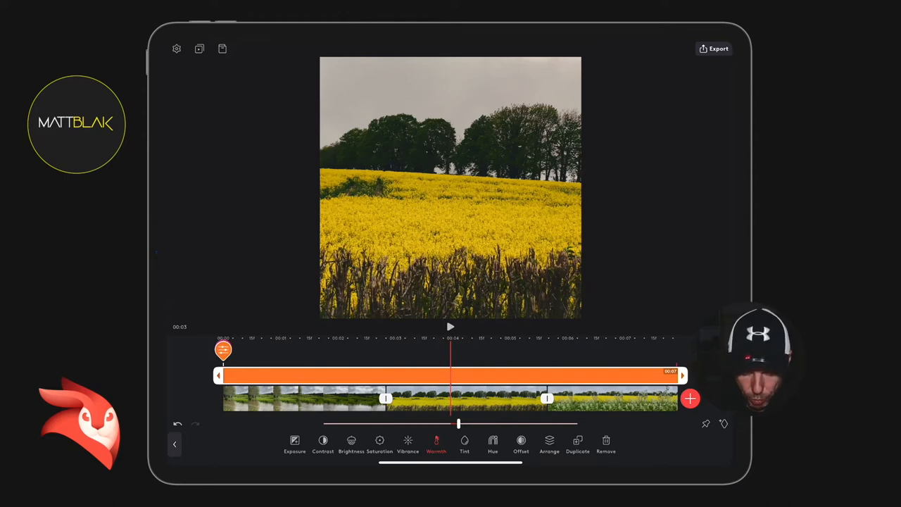
left_click(521, 443)
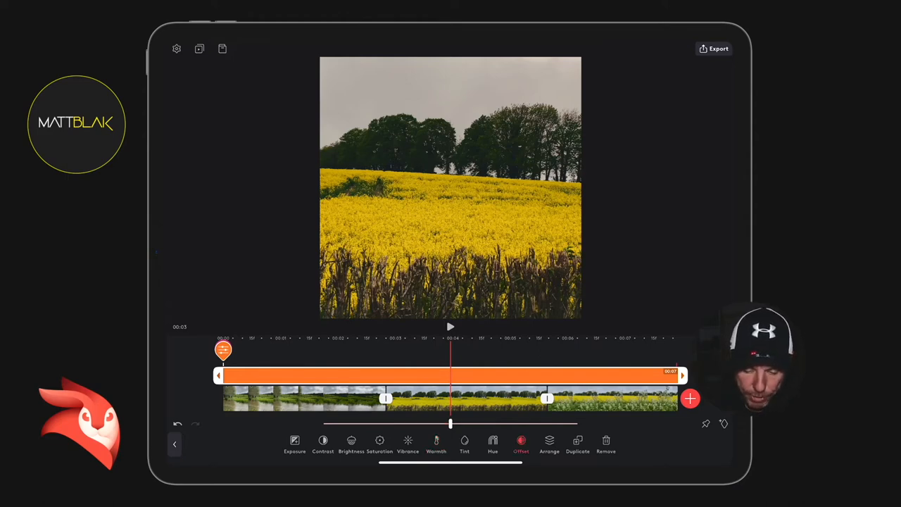
left_click_drag(450, 423, 436, 423)
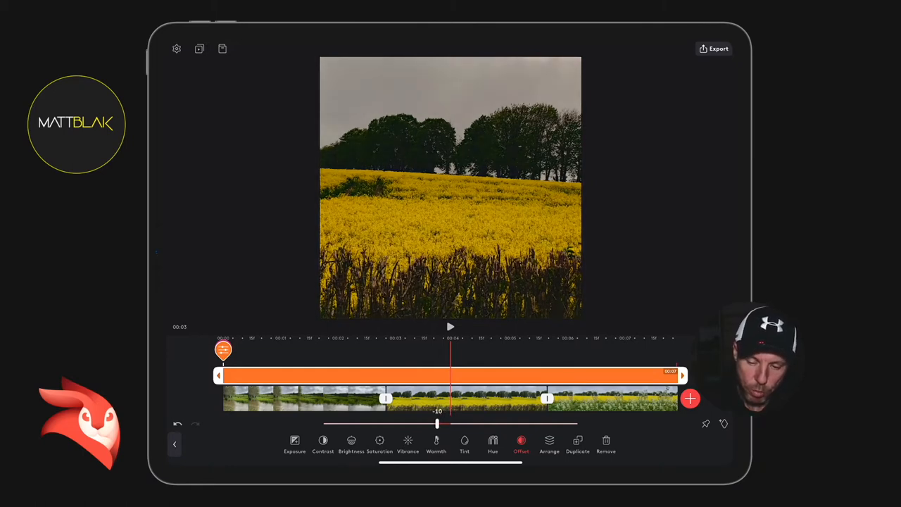
left_click_drag(436, 423, 456, 423)
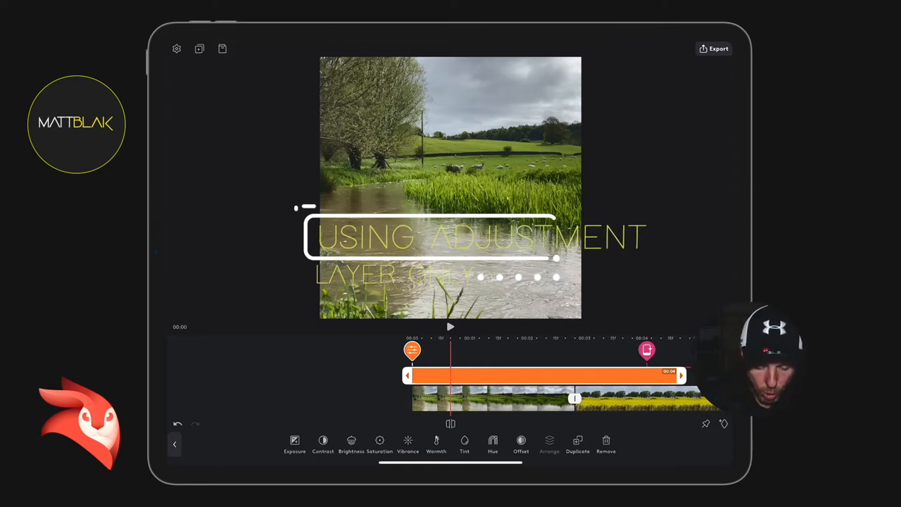
Increase the river clip's contrast and slightly adjust its brightness.
left_click(294, 443)
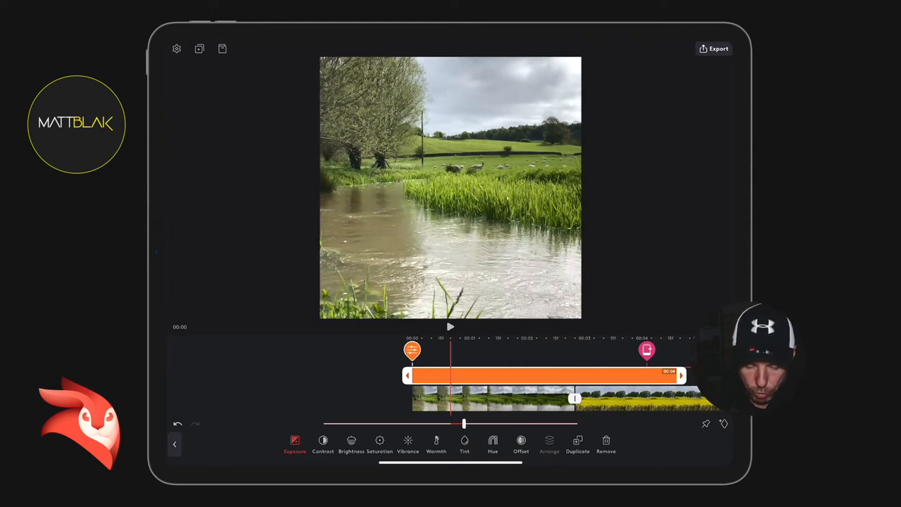
left_click(323, 443)
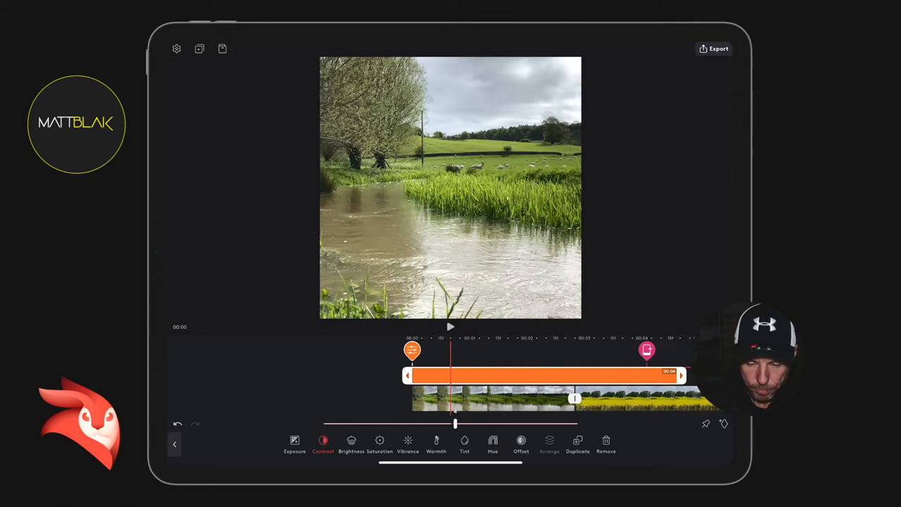
left_click_drag(454, 423, 471, 423)
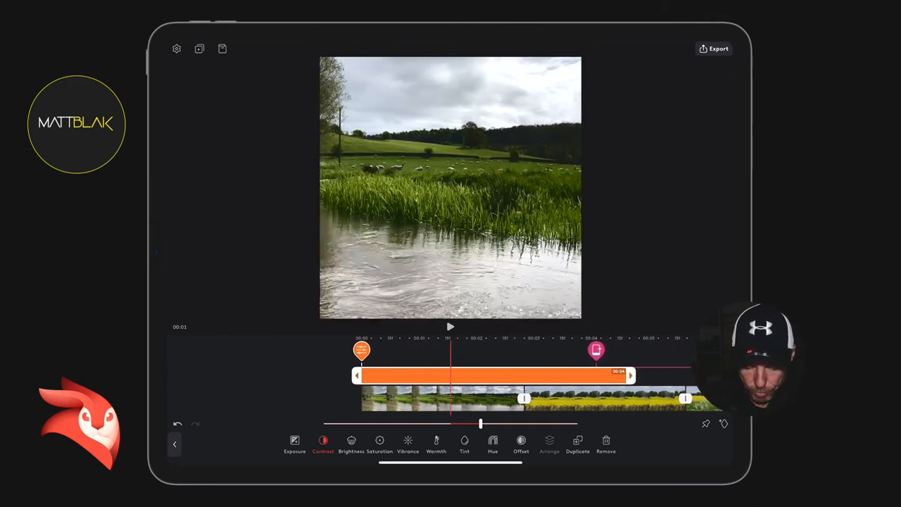
left_click(351, 444)
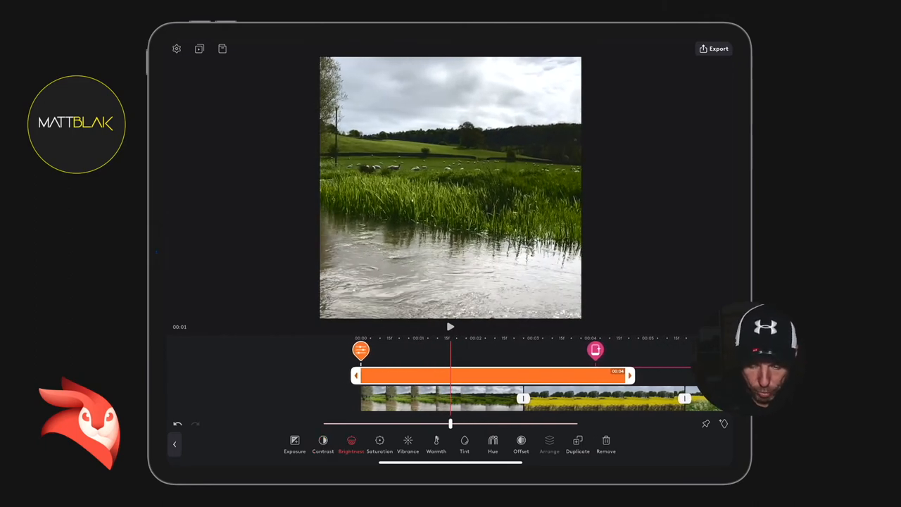
left_click_drag(450, 423, 468, 423)
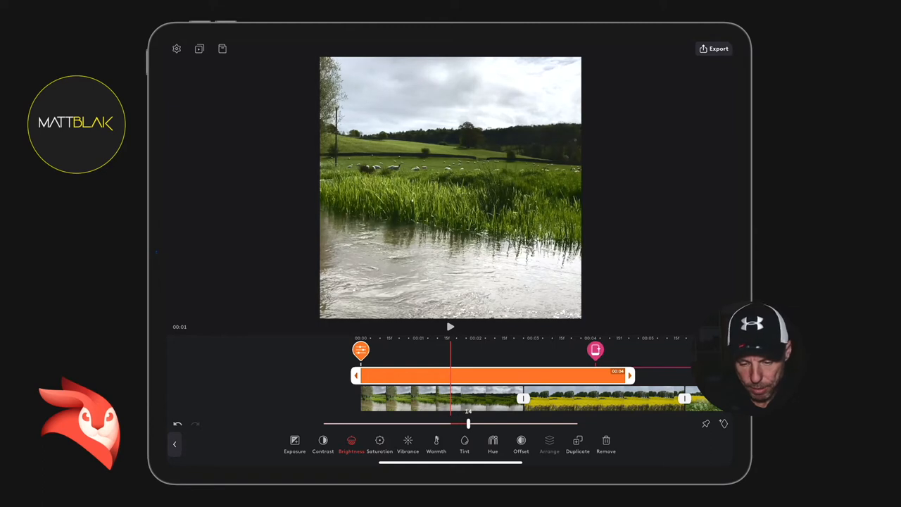
left_click_drag(468, 423, 441, 423)
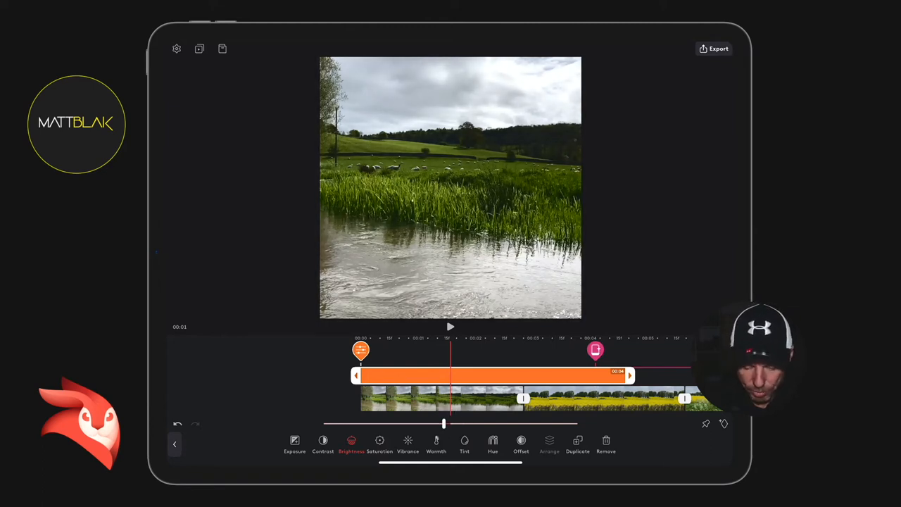
Reduce the river clip's saturation on its adjustment layer.
left_click(379, 443)
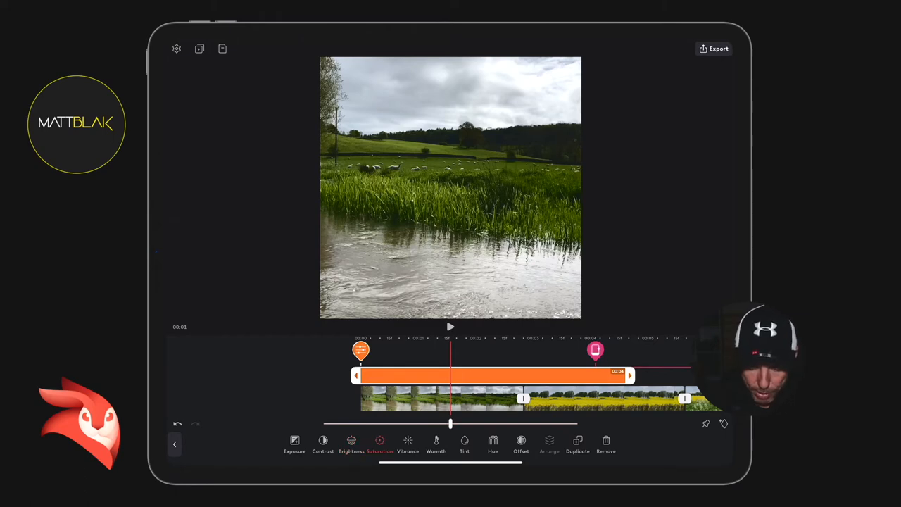
left_click_drag(451, 423, 427, 423)
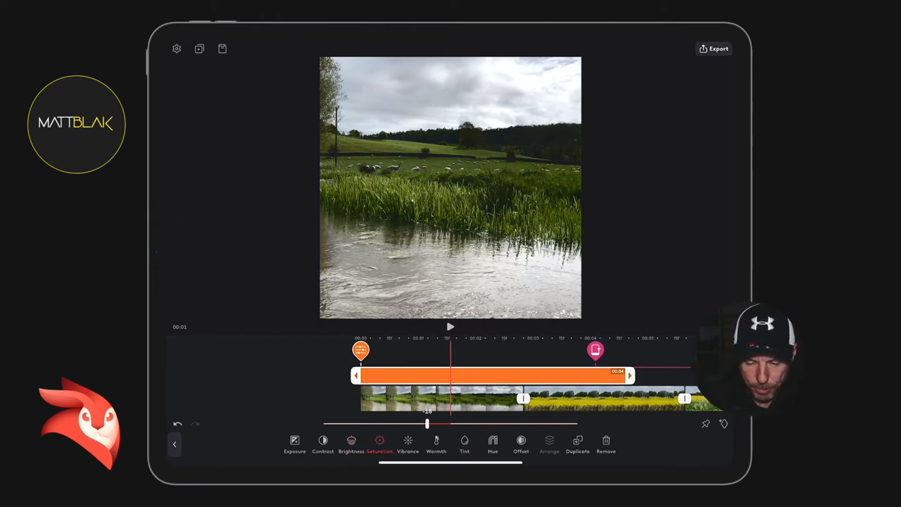
left_click_drag(427, 423, 442, 423)
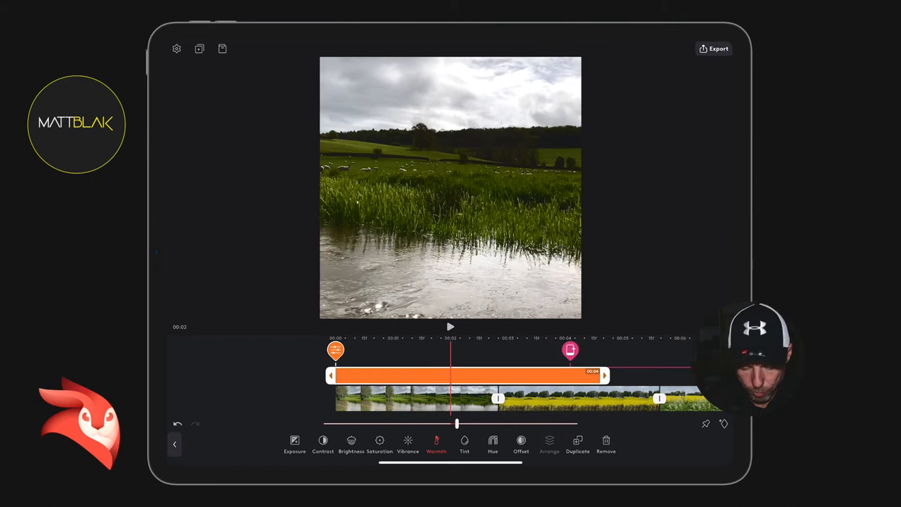
left_click(521, 443)
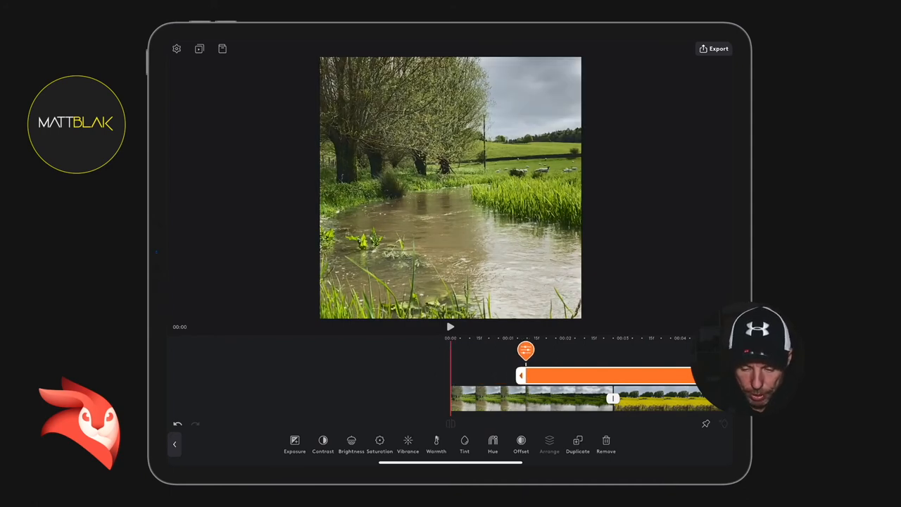
left_click(450, 326)
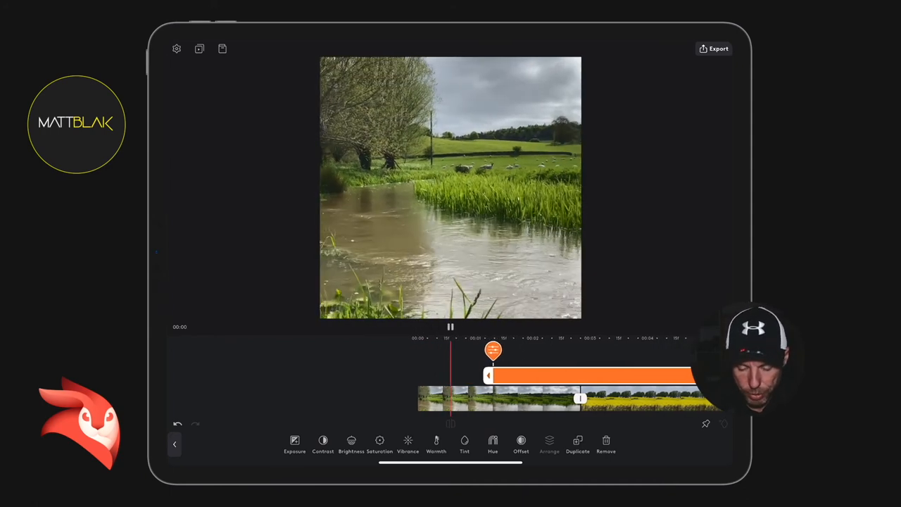
left_click(451, 326)
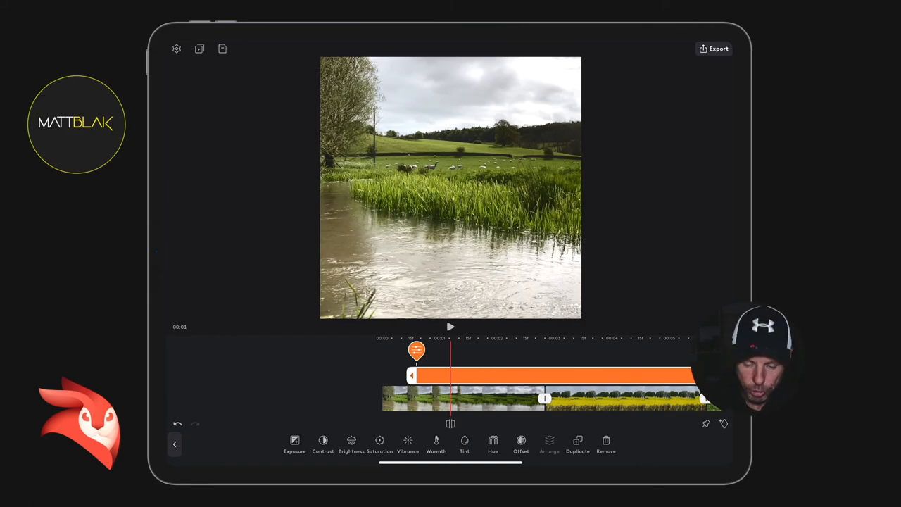
left_click(449, 325)
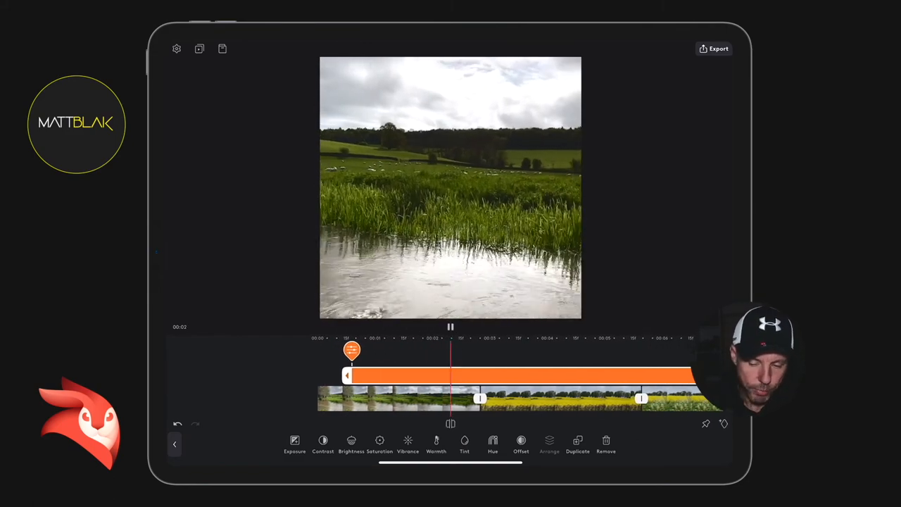